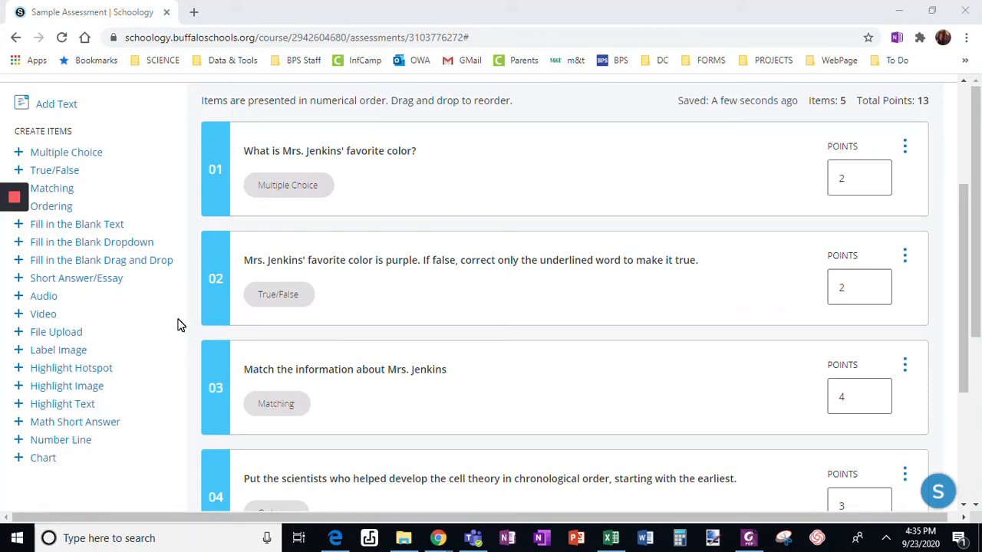
pyautogui.moveTo(127, 244)
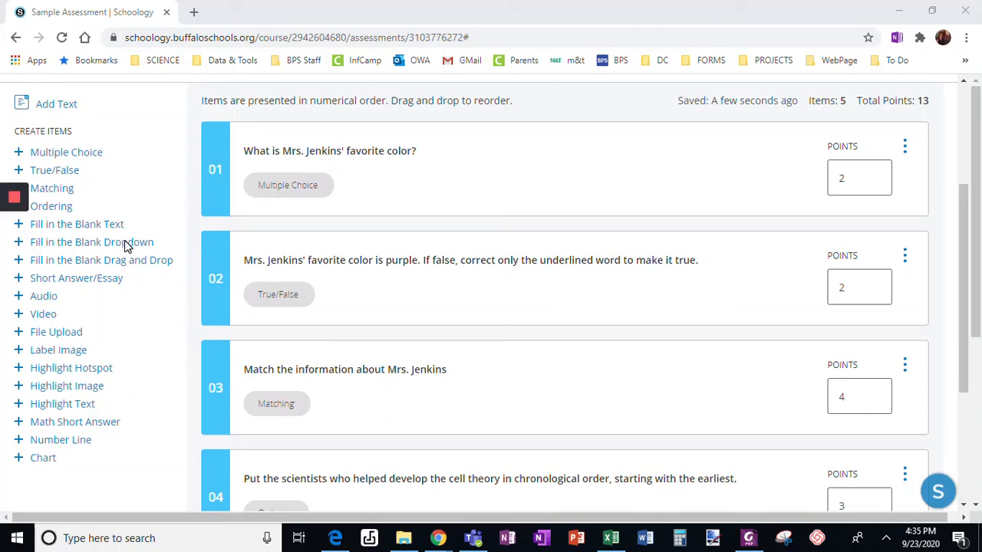
# Step: Add a new Fill in the Blank Dropdown item as question 6 of the Sample Assessment
pyautogui.click(92, 242)
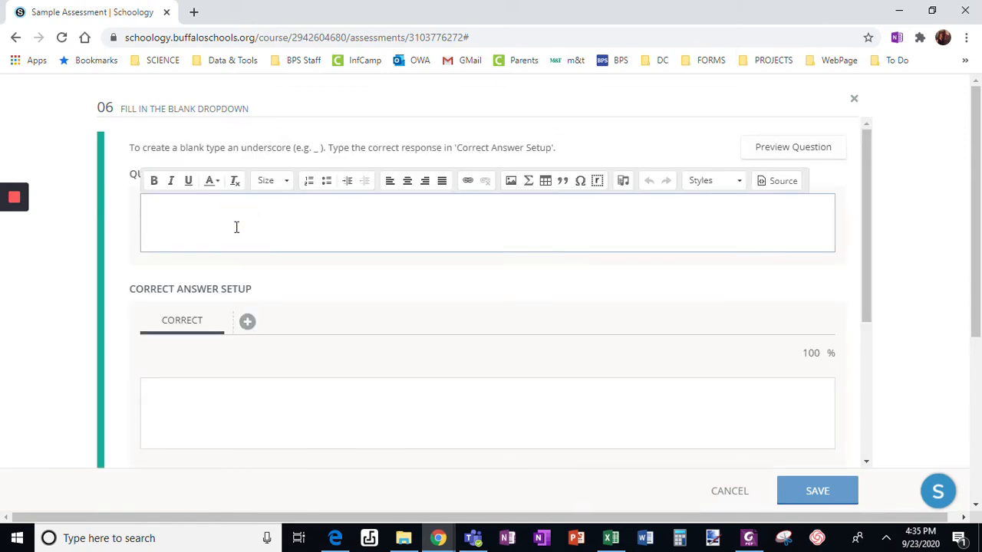
# Step: Enter the question "Mrs. Jenkins' favorite color is ___." with a blank creating Response 1
pyautogui.write("Mrs. Jenkins' favorite co")
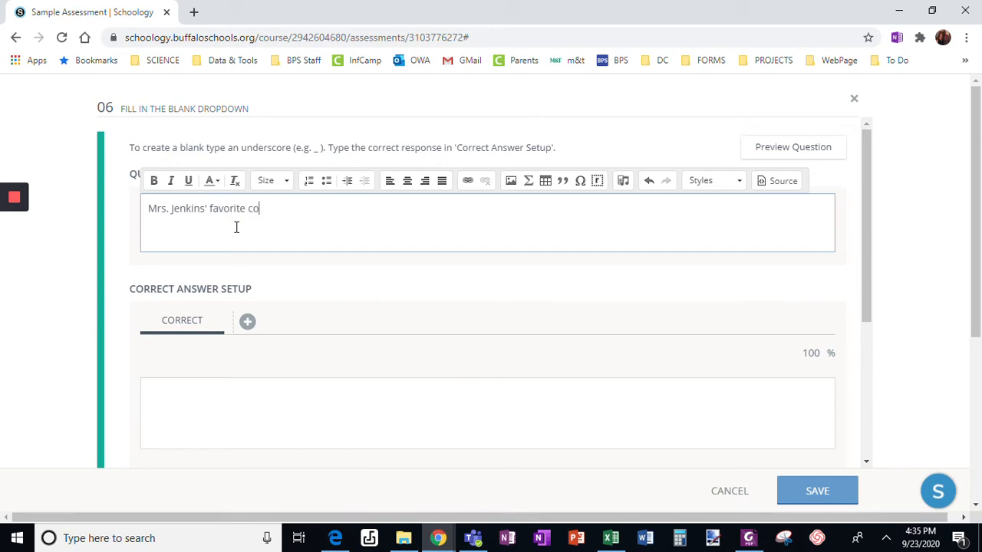
pyautogui.write('lor is 1 Response .')
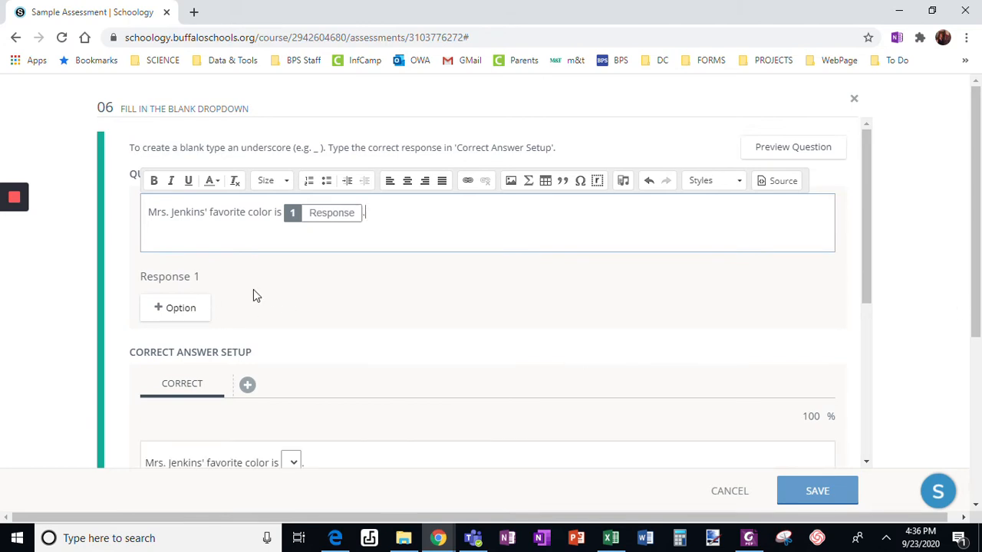
# Step: Add green, blue, black and yellow as Response 1's dropdown options
pyautogui.click(175, 308)
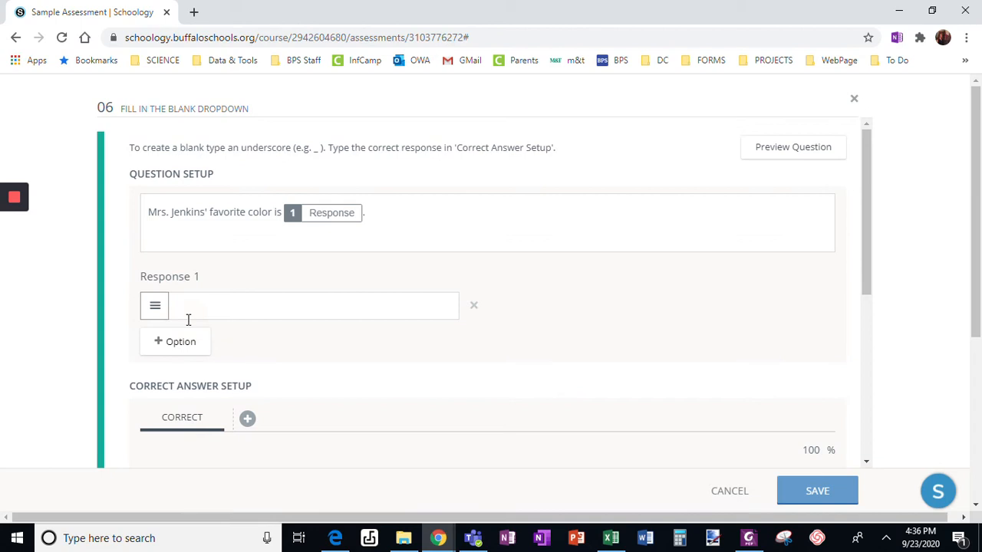
pyautogui.write('green')
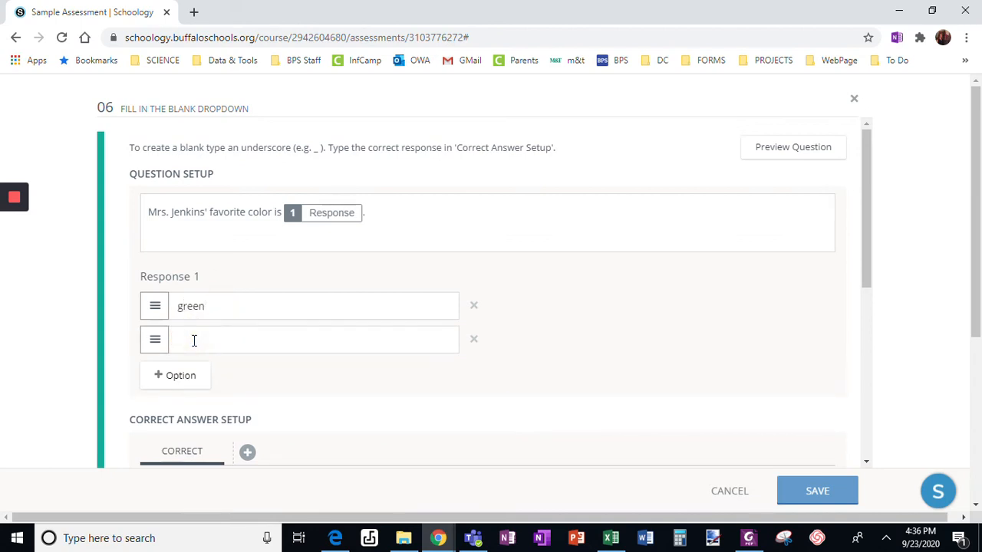
pyautogui.write('blue')
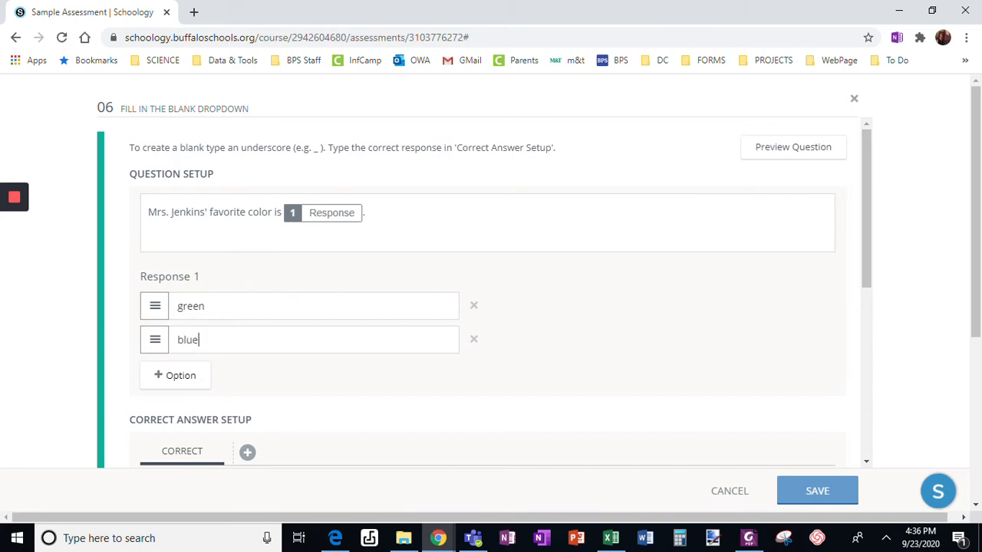
pyautogui.click(176, 375)
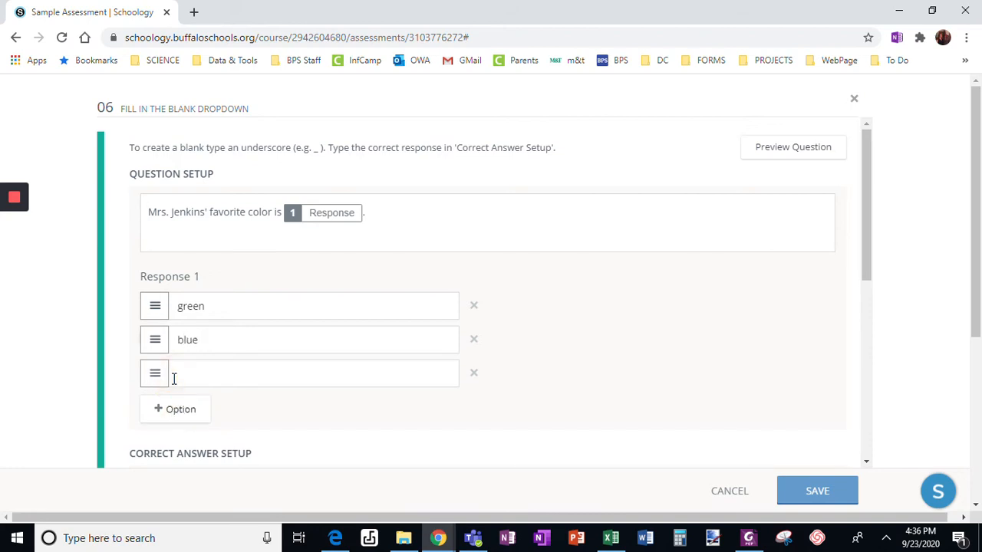
pyautogui.write('black')
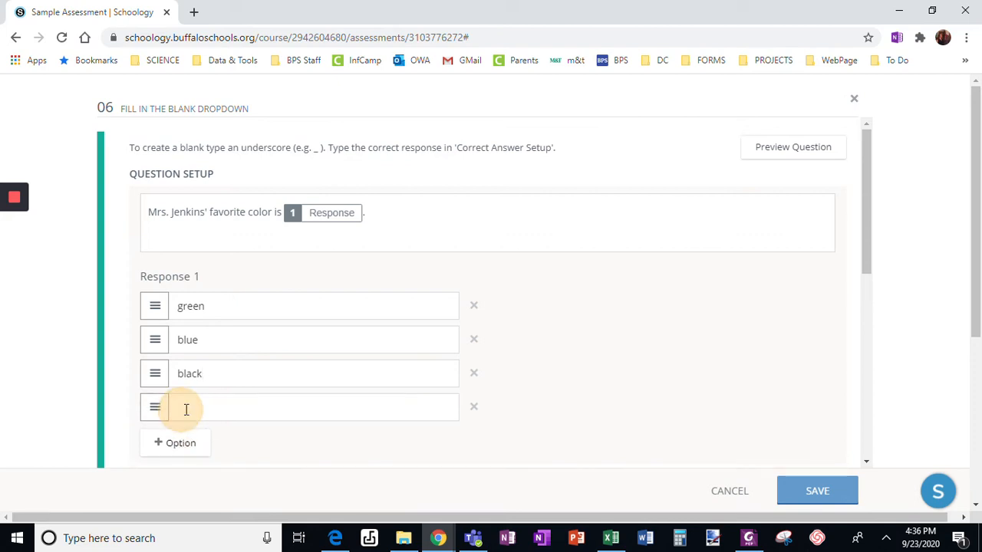
pyautogui.write('yellow')
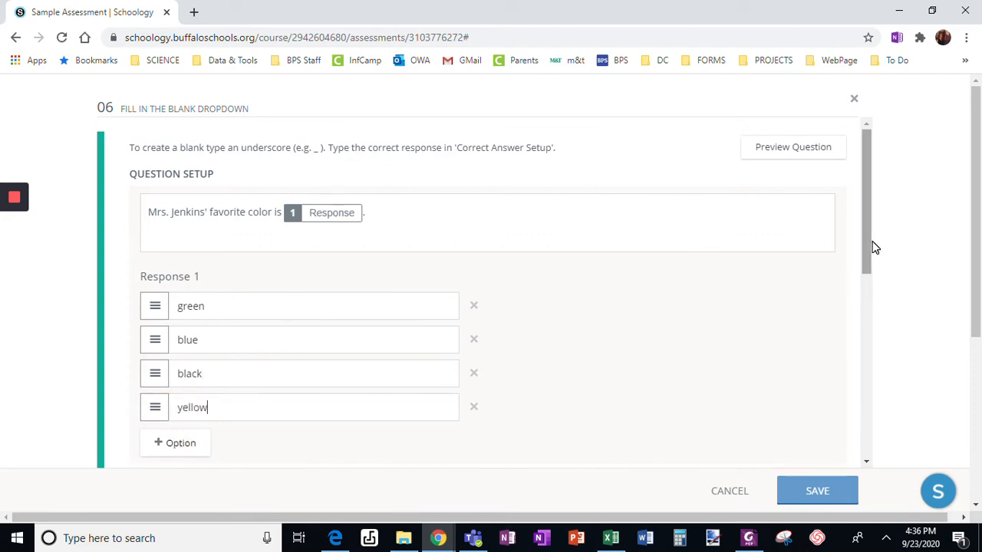
# Step: Set green as the correct answer and add an Alternate 1 answer tab
pyautogui.scroll(-3)
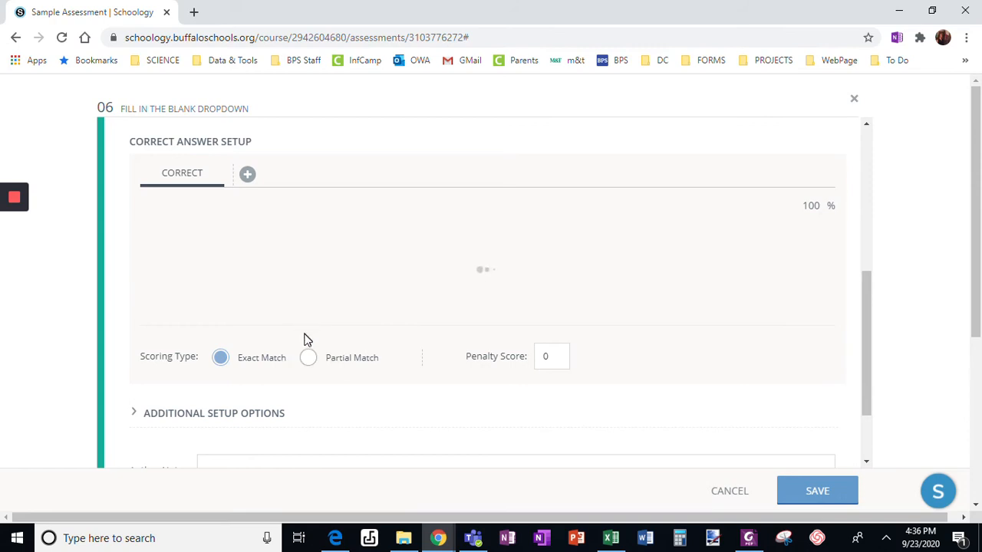
pyautogui.click(306, 251)
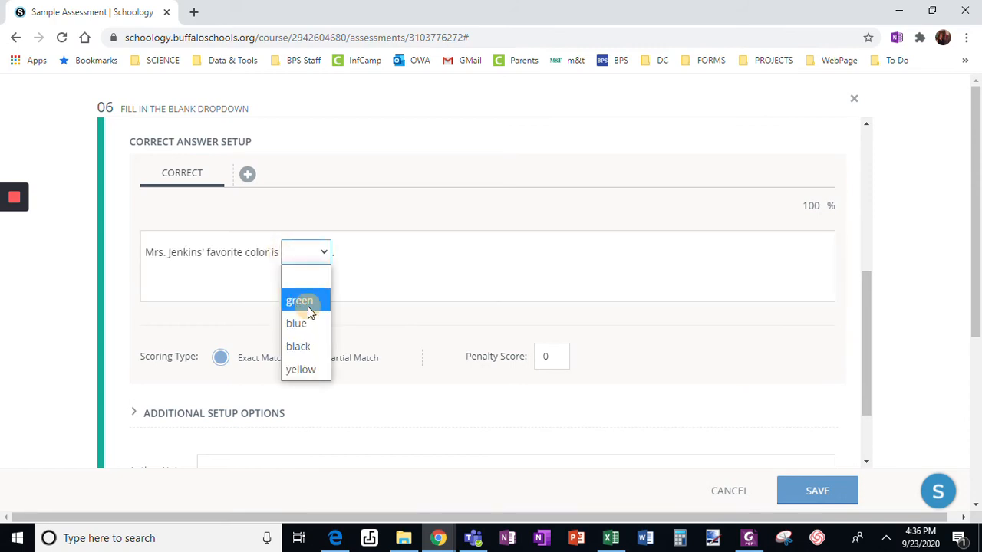
pyautogui.click(300, 300)
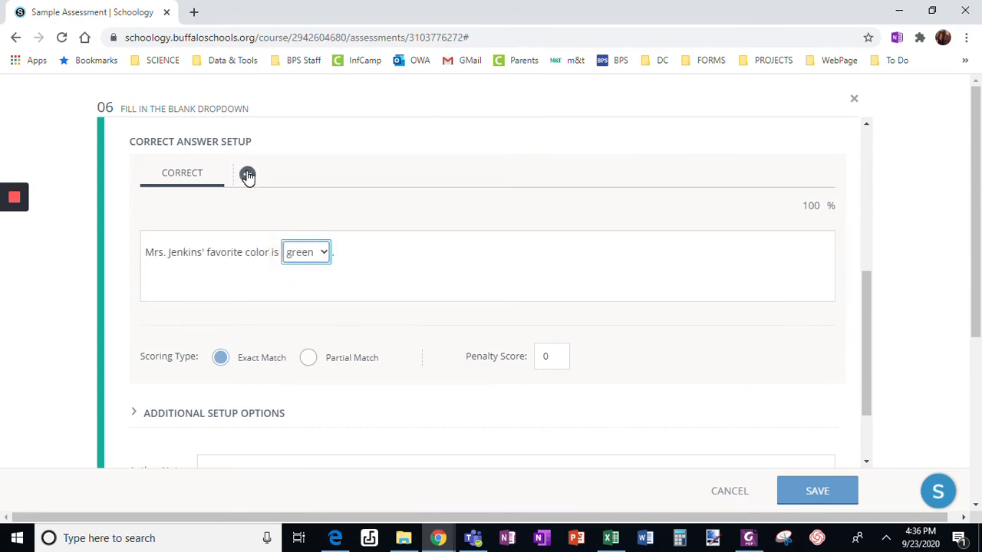
pyautogui.click(247, 174)
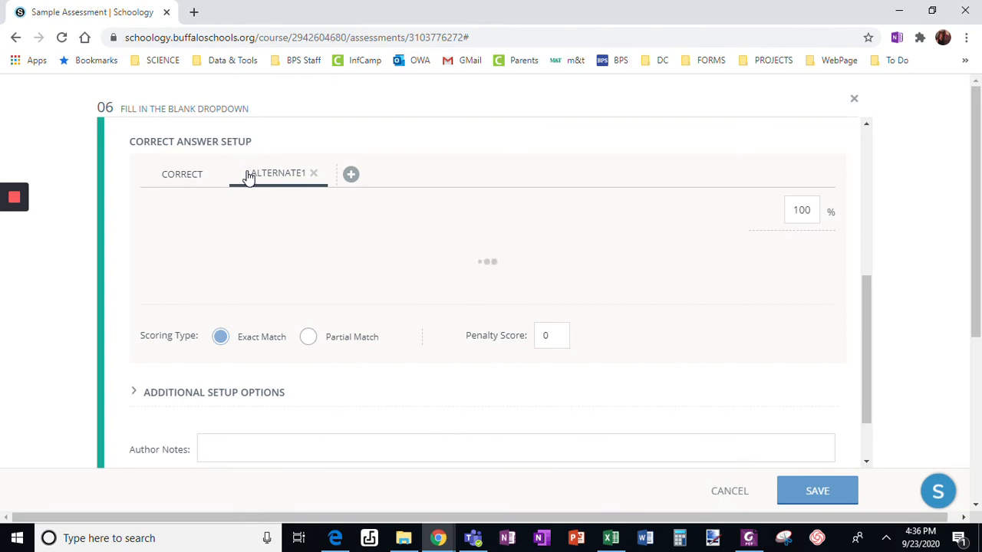
# Step: Choose yellow as the Alternate 1 answer and give it 50% credit
pyautogui.click(307, 257)
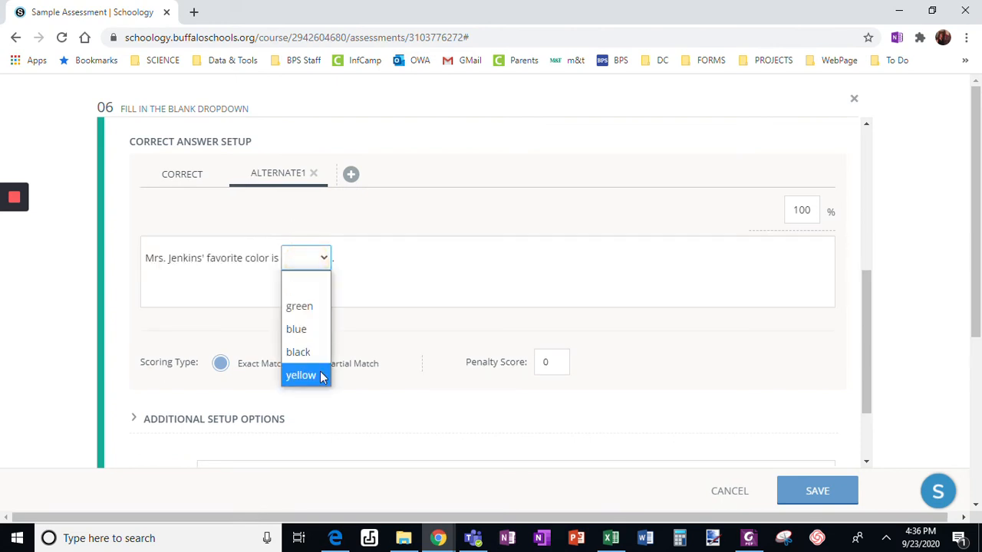
pyautogui.click(301, 375)
pyautogui.write('60')
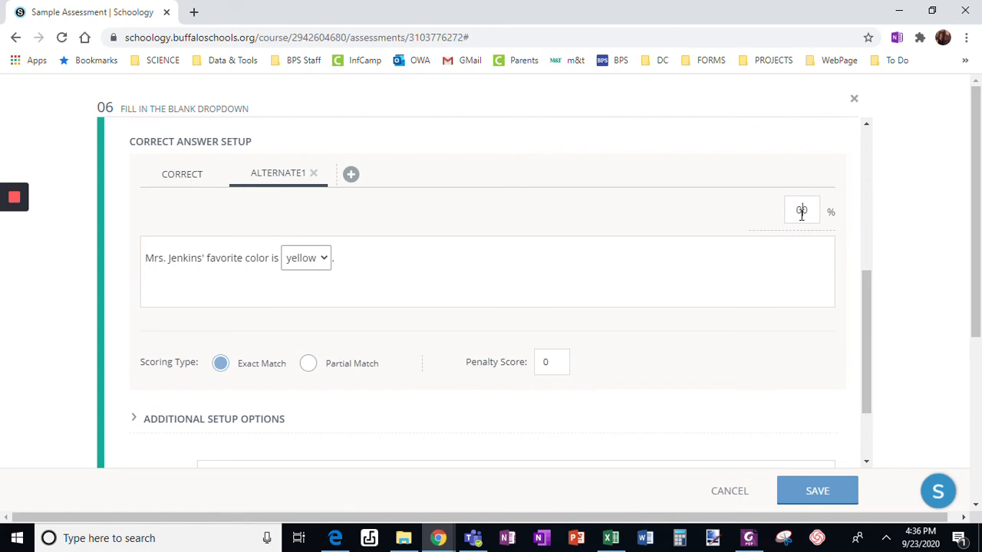
pyautogui.write('50')
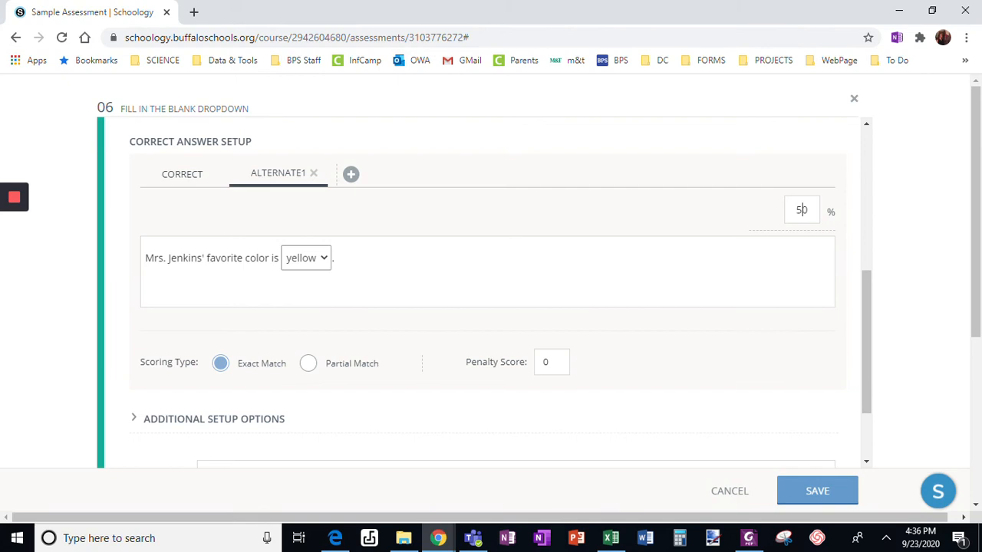
pyautogui.moveTo(307, 363)
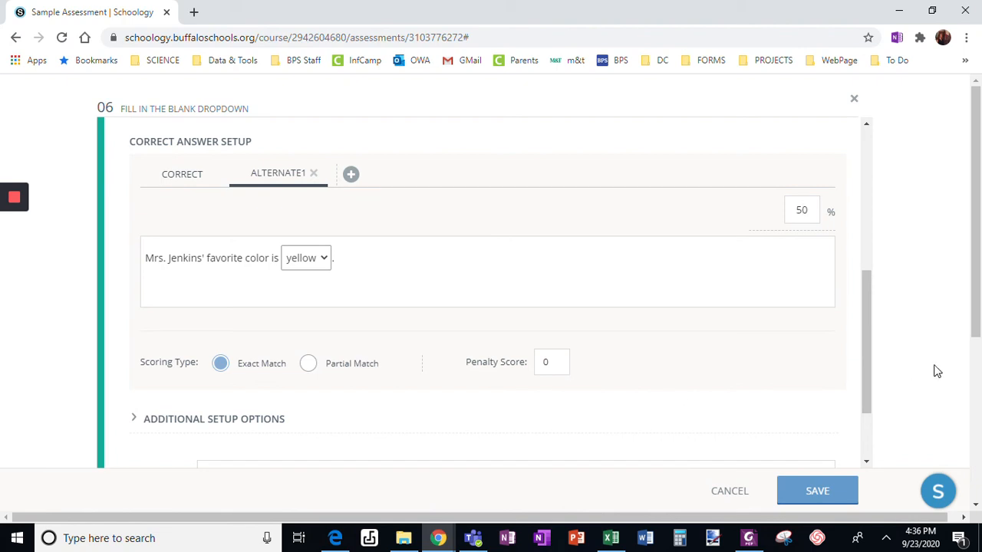
pyautogui.scroll(-3)
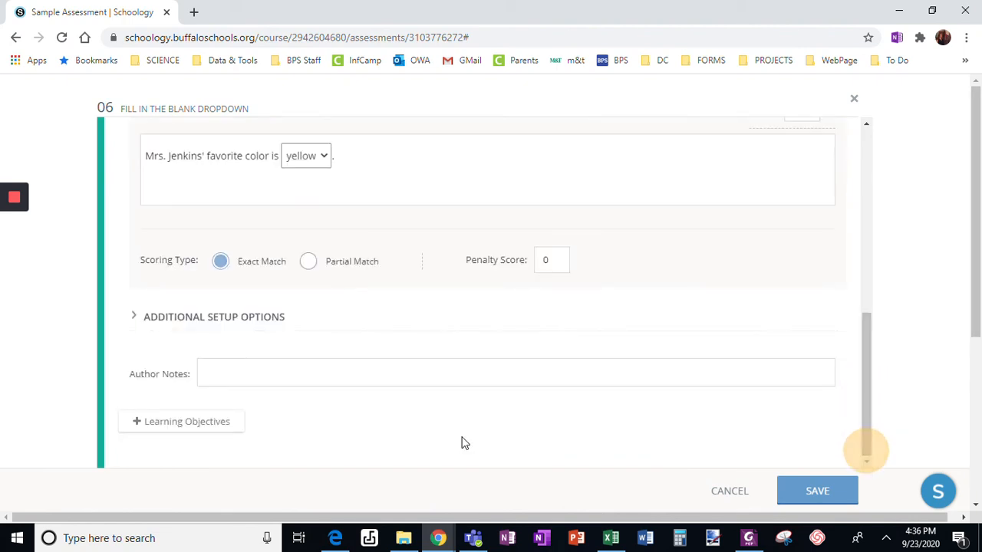
# Step: Show and hide the additional setup options, then try the blank's dropdown in the question preview
pyautogui.click(214, 316)
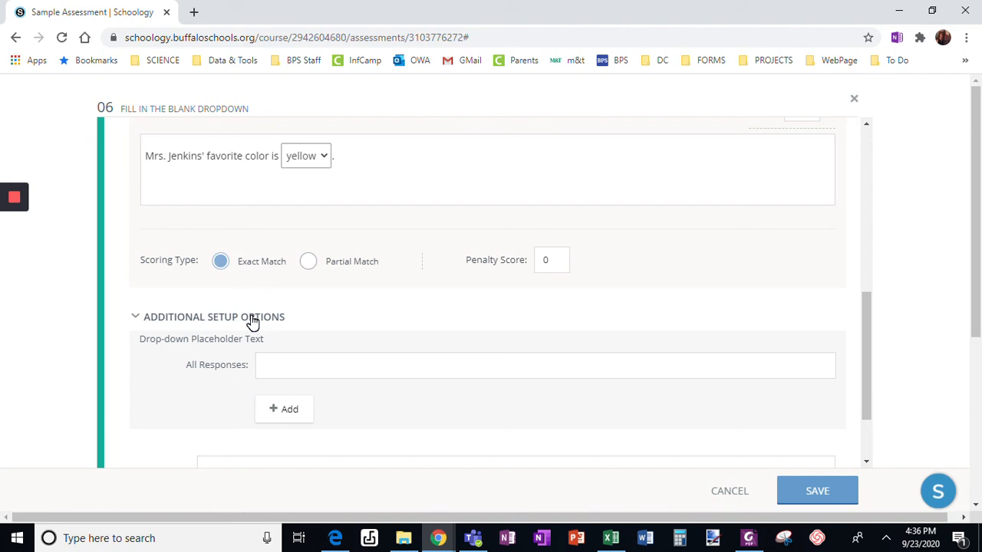
pyautogui.click(213, 317)
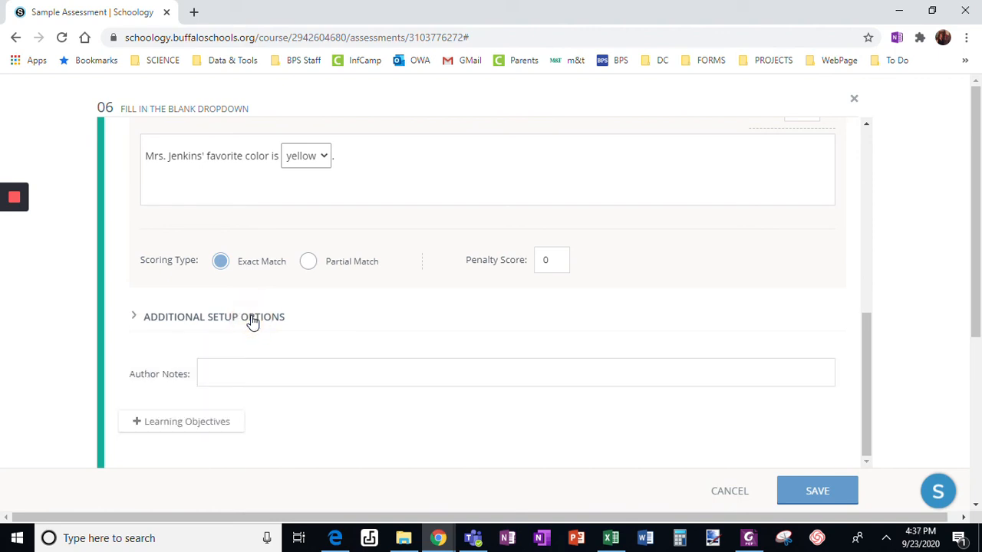
pyautogui.moveTo(690, 256)
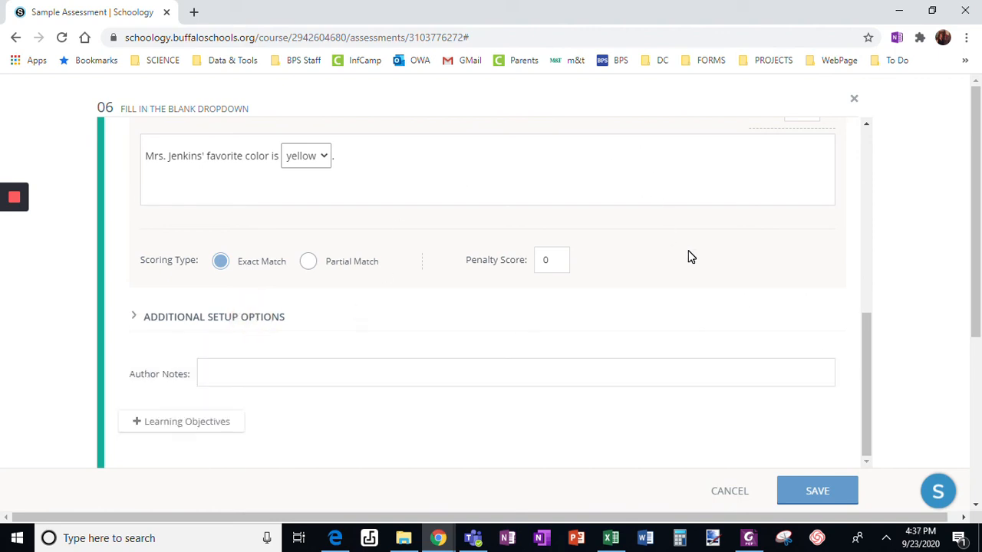
pyautogui.scroll(3)
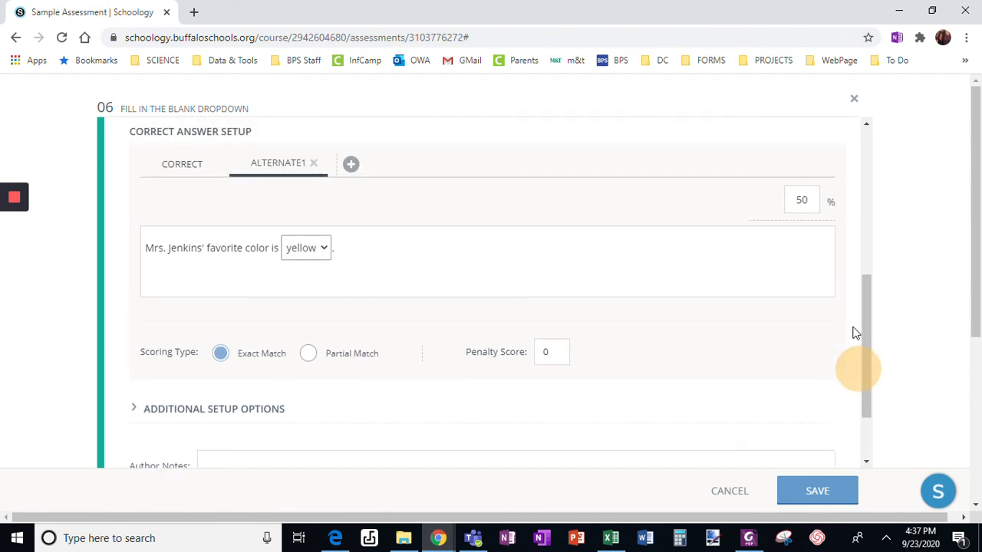
pyautogui.scroll(-3)
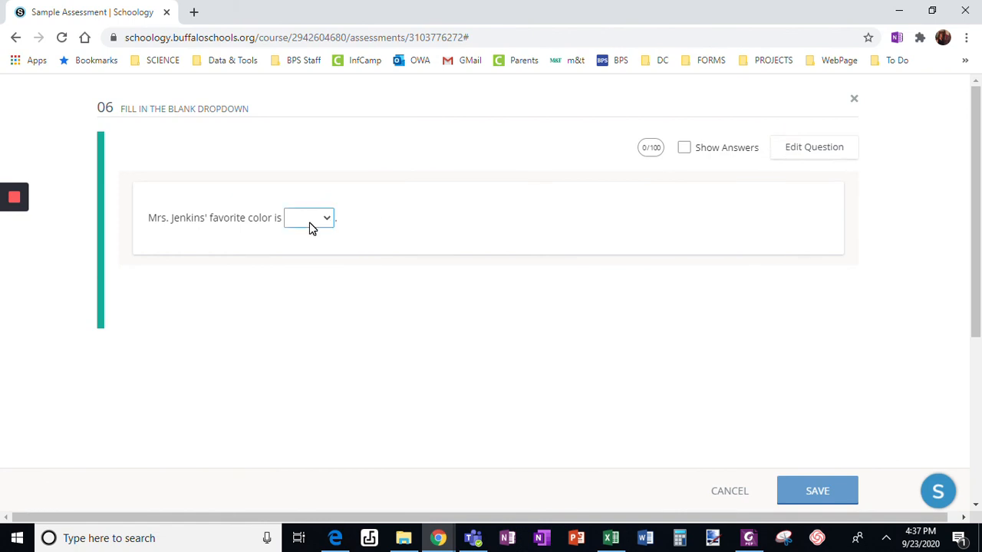
pyautogui.click(308, 217)
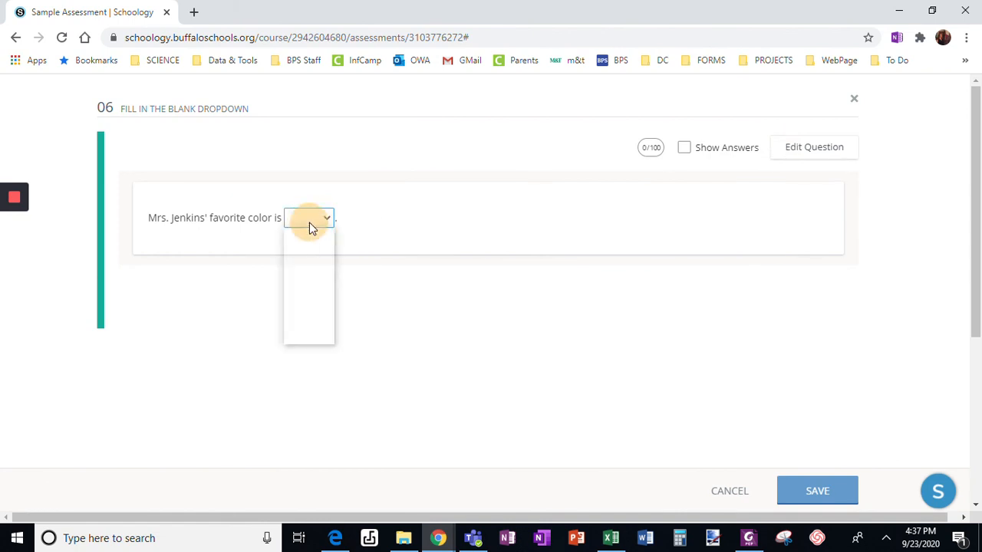
# Step: Return to editing question 6 and save it
pyautogui.click(814, 146)
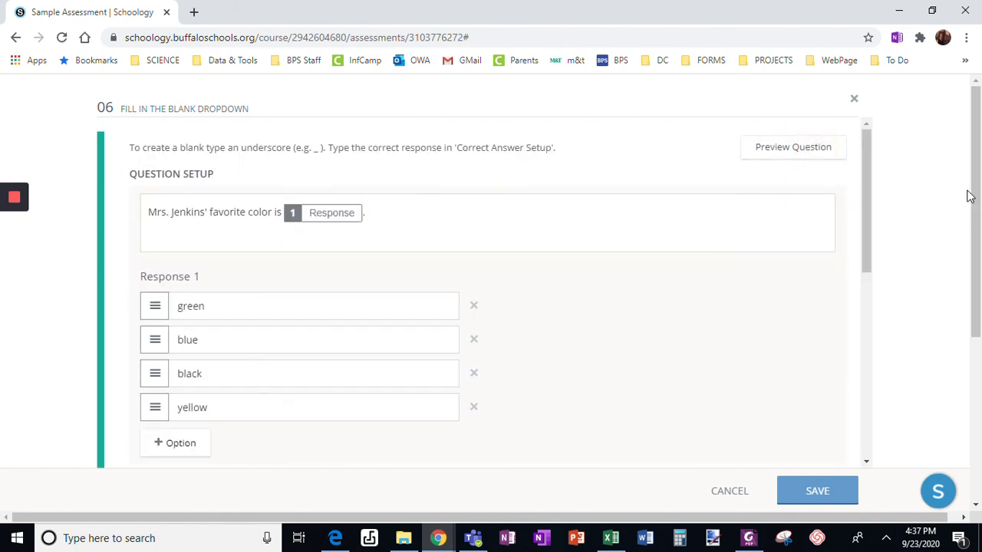
pyautogui.click(817, 491)
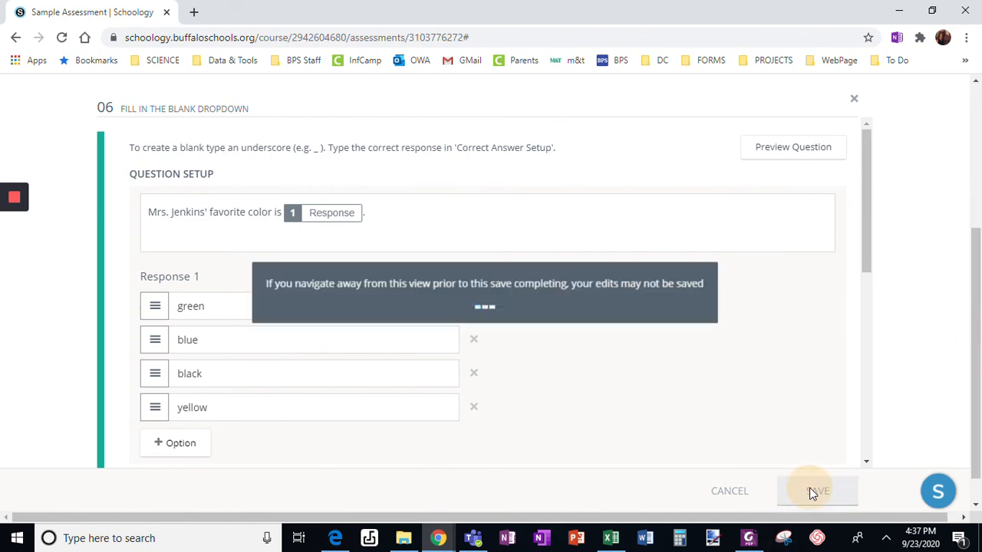
pyautogui.click(816, 491)
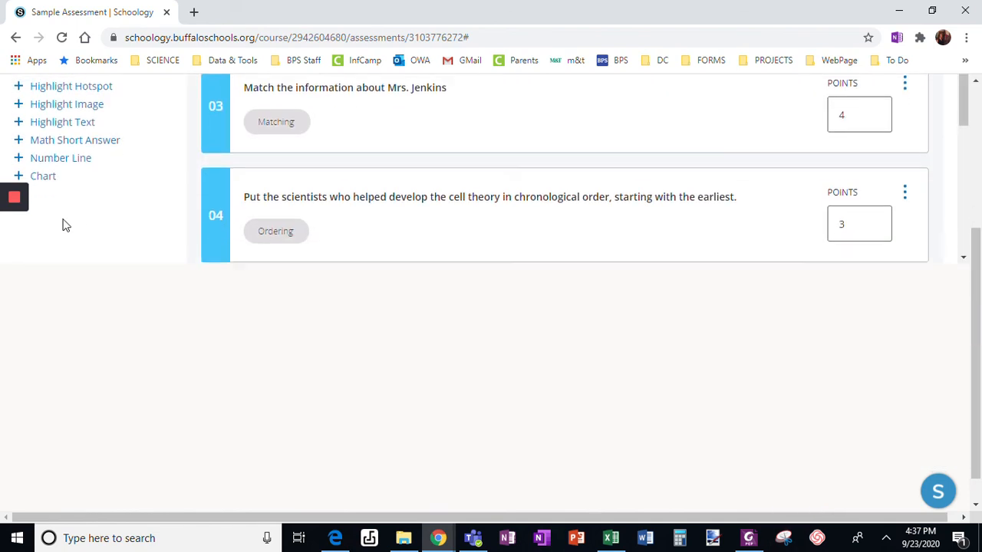